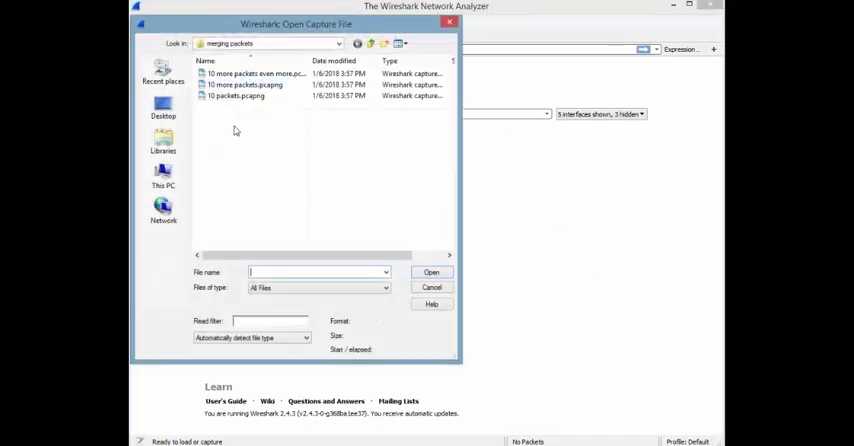
Step: Load the '10 packets.pcapng' capture from the merging packets folder
{"action": "double_click", "coordinate": [236, 96]}
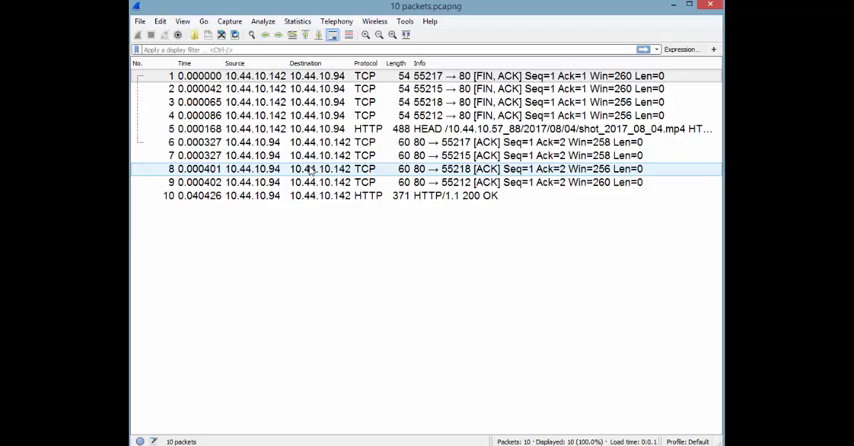
Step: Start a File > Merge and choose '10 more packets.pcapng' to merge chronologically
{"action": "left_click", "coordinate": [140, 20]}
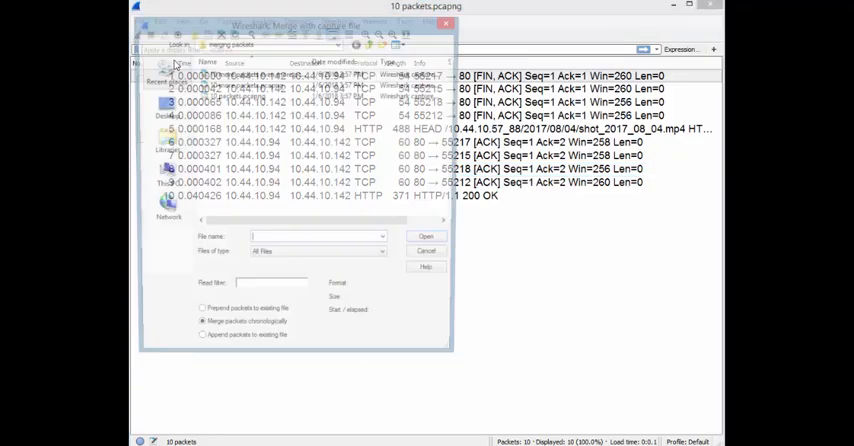
{"action": "left_click", "coordinate": [256, 72]}
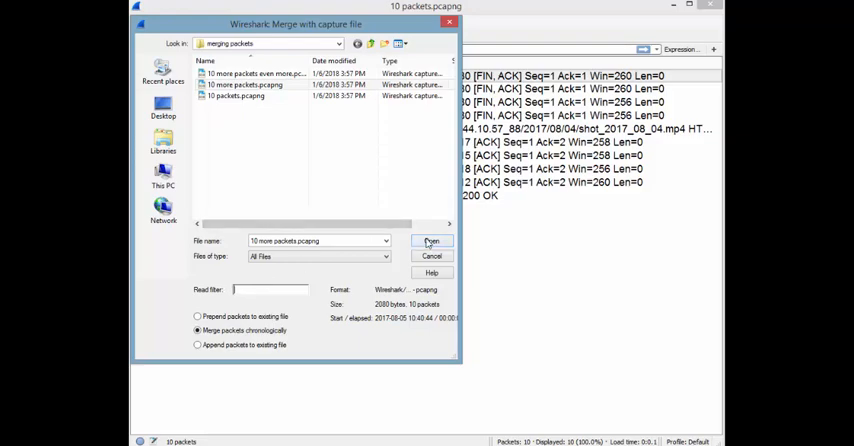
Step: Merge into one 20-packet trace, then close it choosing 'Continue without Saving'
{"action": "left_click", "coordinate": [432, 240]}
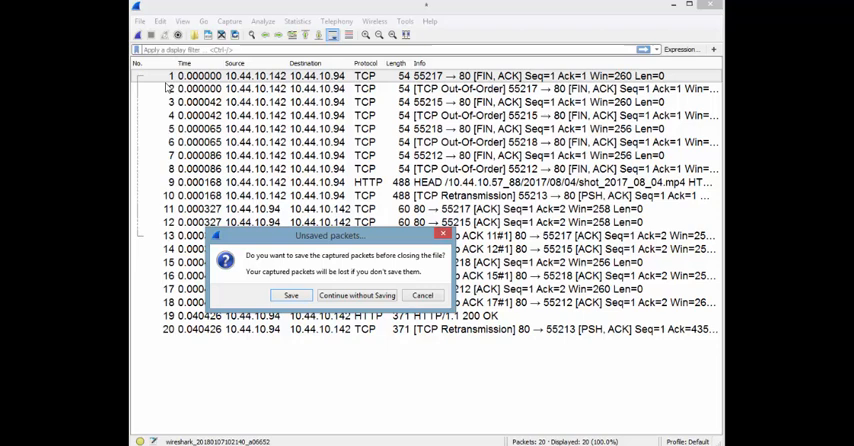
{"action": "left_click", "coordinate": [356, 296]}
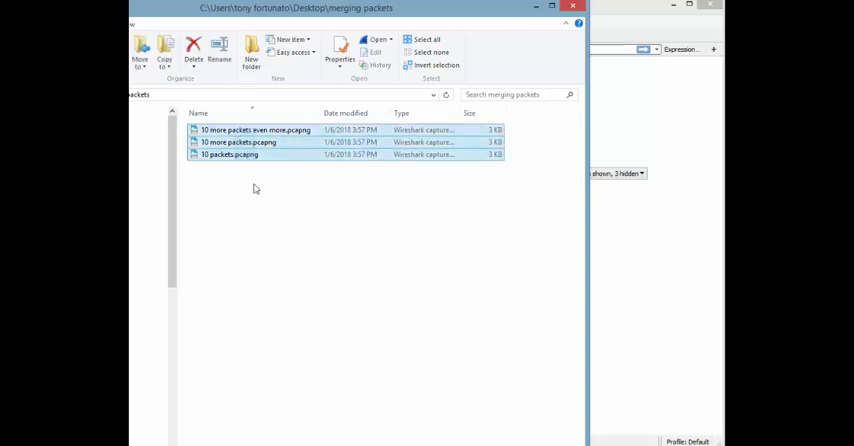
{"action": "mouse_move", "coordinate": [230, 136]}
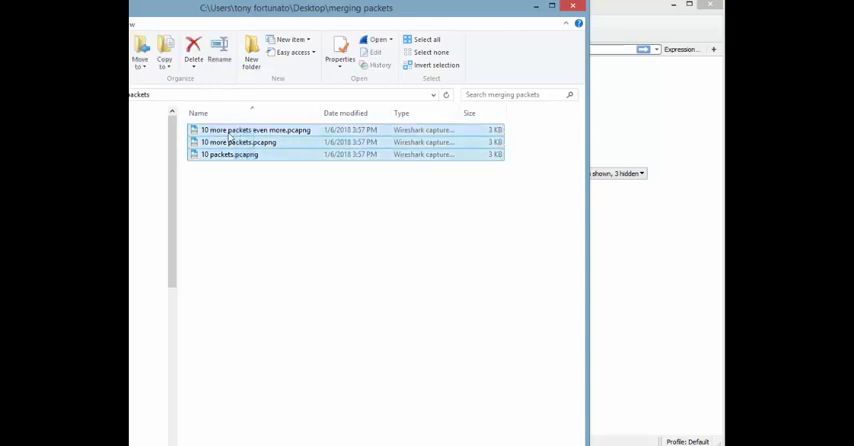